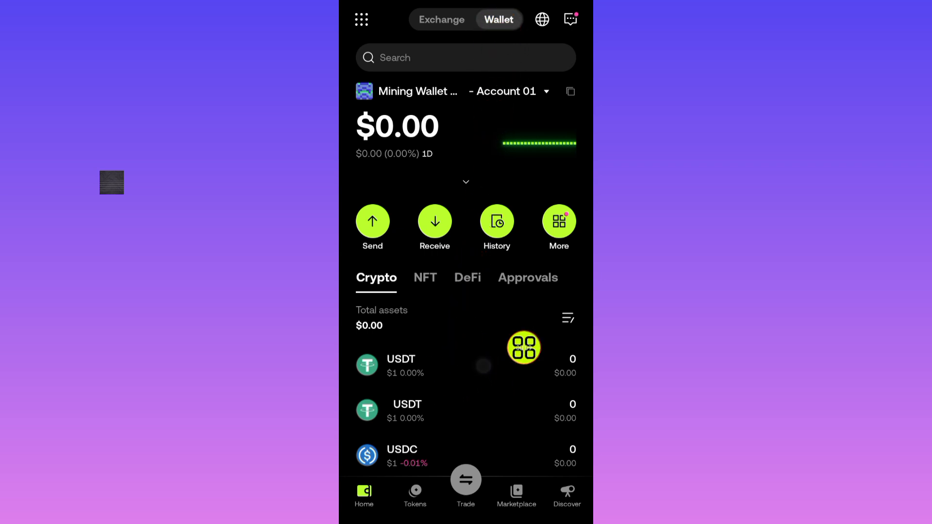
Step: Start sending USDT from the wallet home to reach the Receiving address screen
scroll(down, 3)
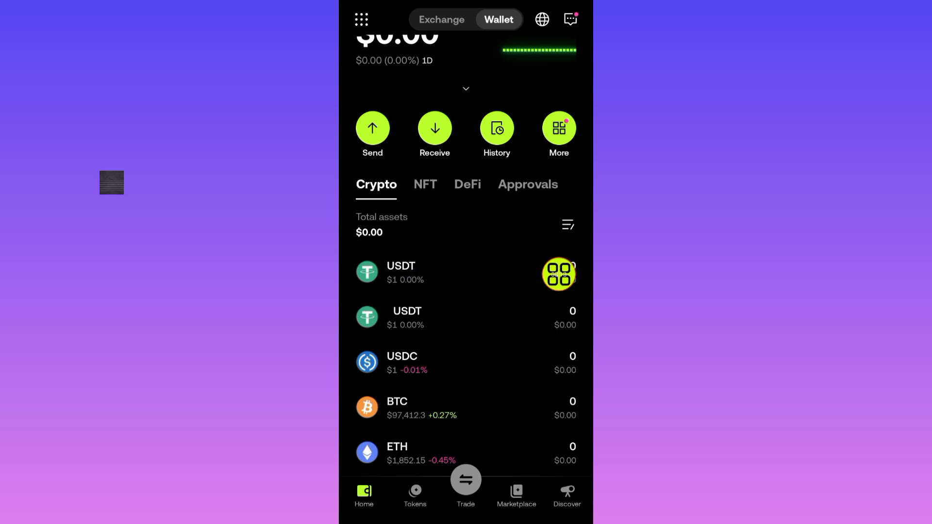
click(400, 272)
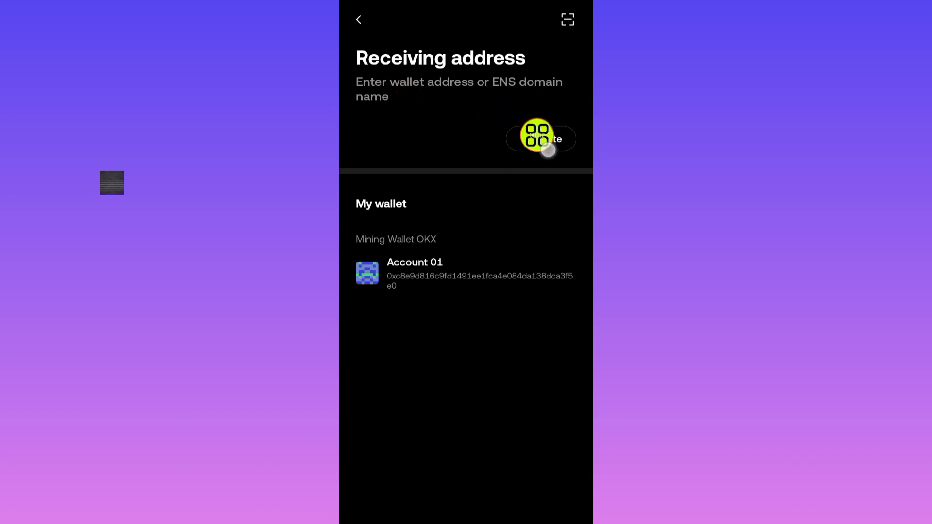
Step: Paste the copied receiving address and begin entering the USDT amount
click(555, 138)
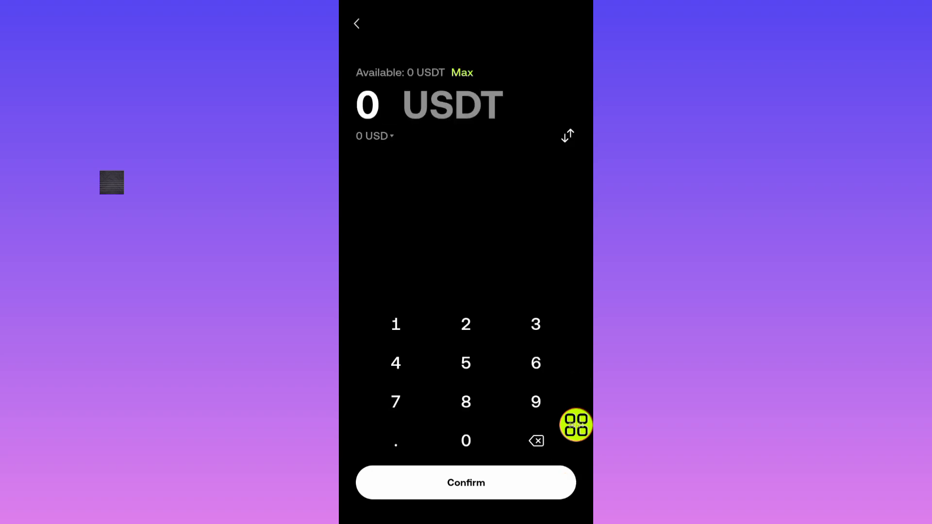
click(395, 440)
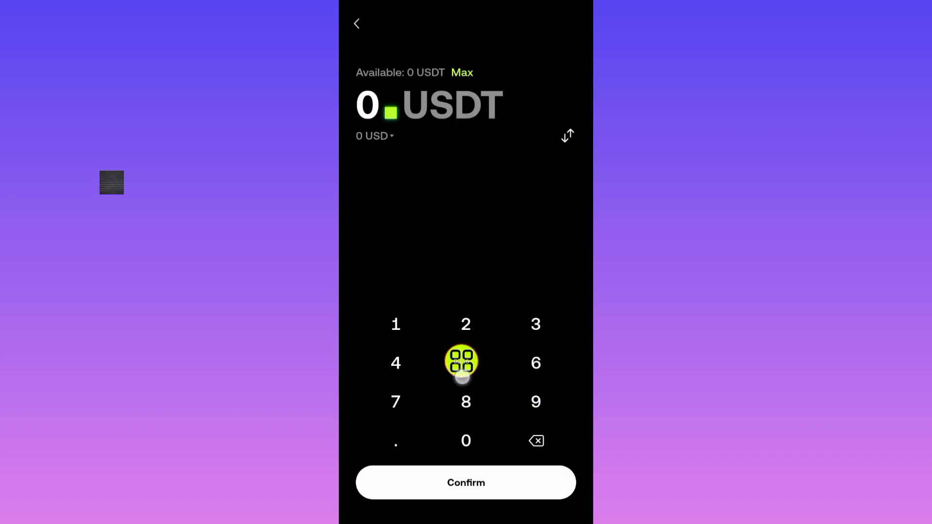